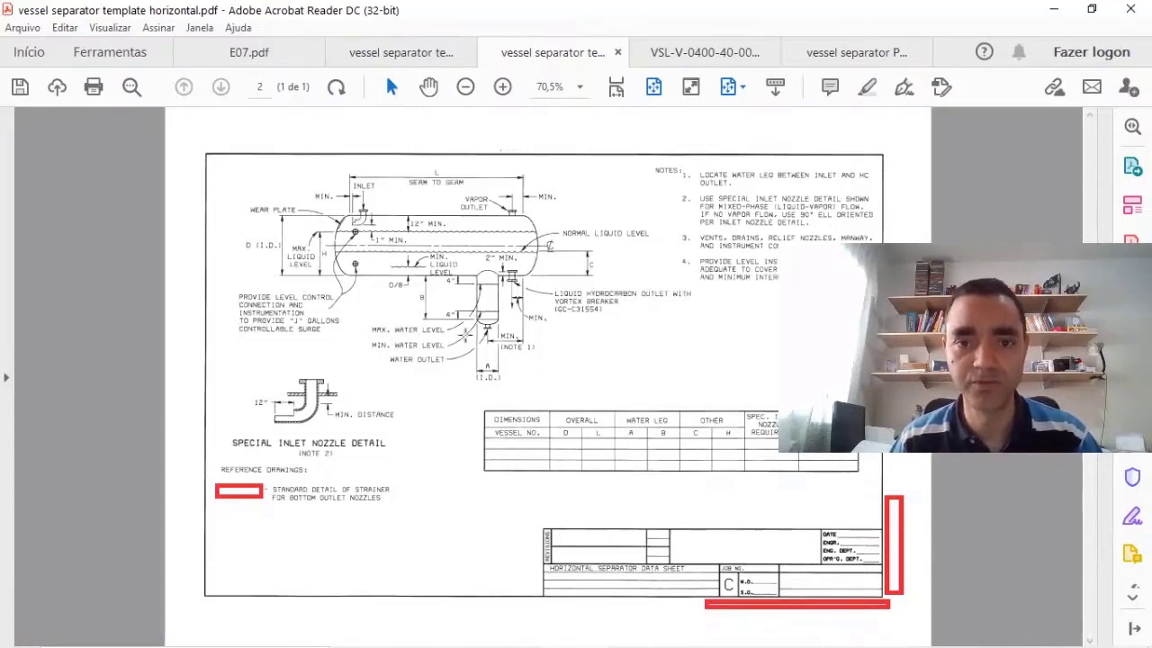
Bring the VSL-V-0400-40-00-R2 separator drawing tab to the front.
left_click(702, 53)
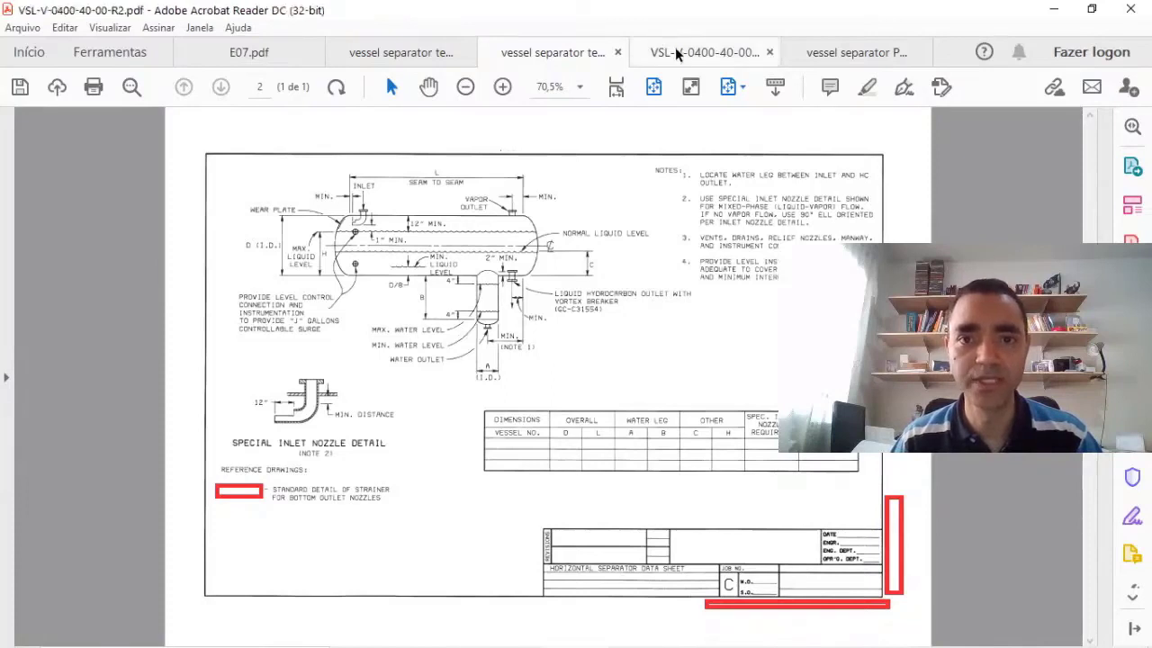
left_click(702, 51)
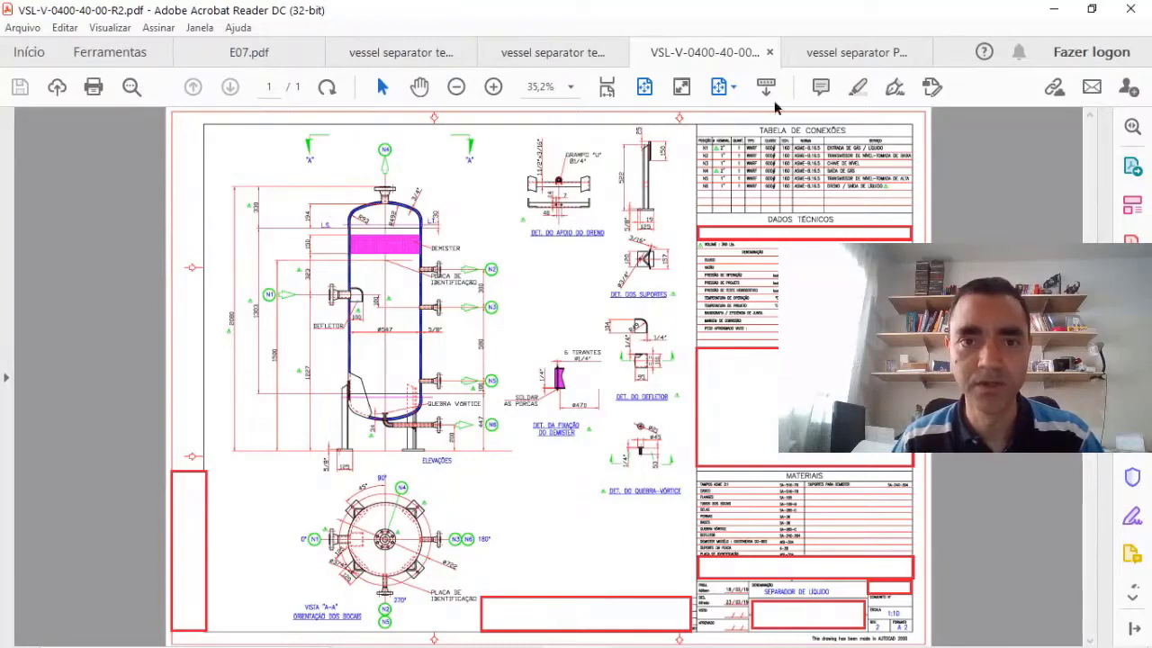
left_click(855, 52)
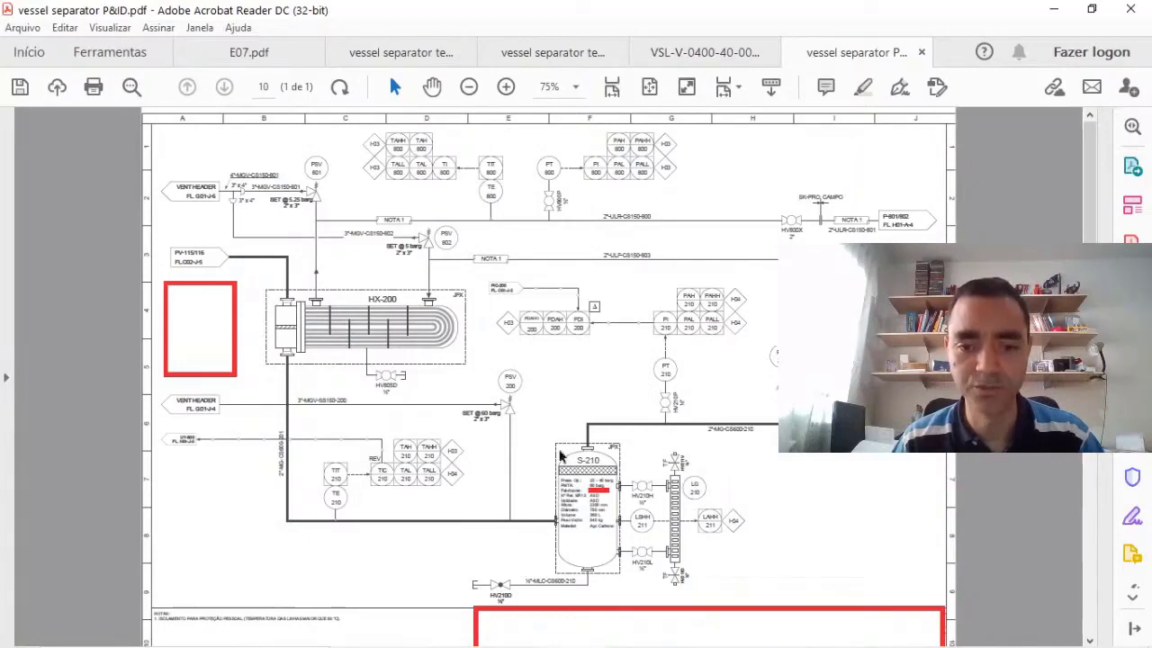
left_click(702, 52)
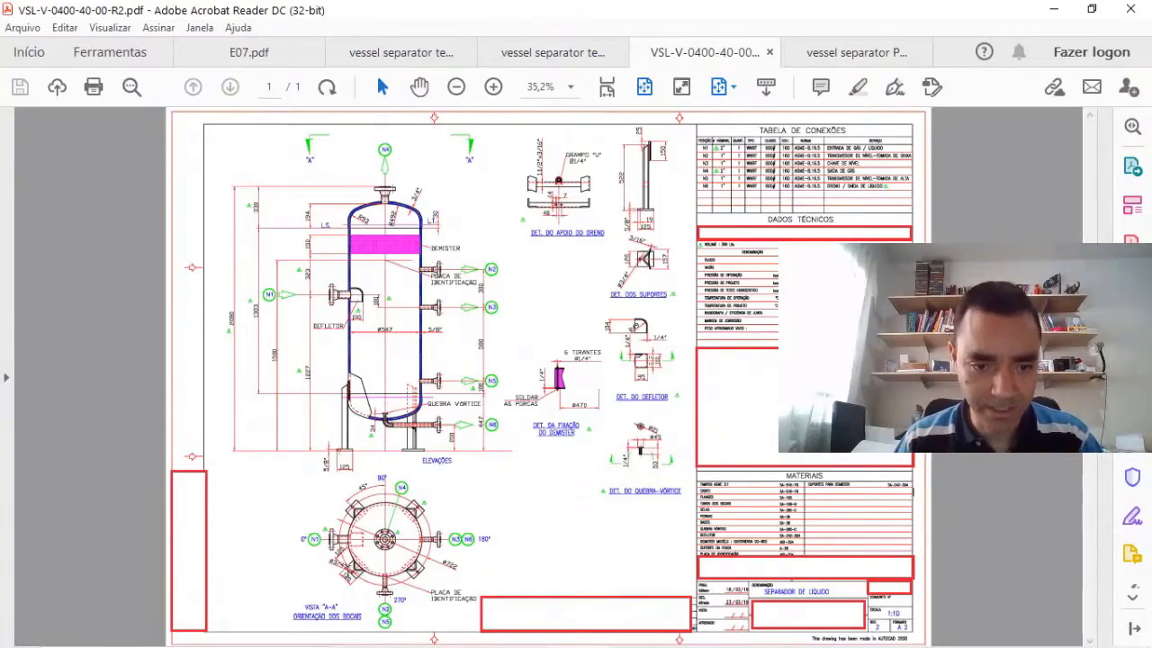
Zoom in on the Vista A-A nozzle orientation view, then back out toward the Tabela de Conexões.
left_click(493, 86)
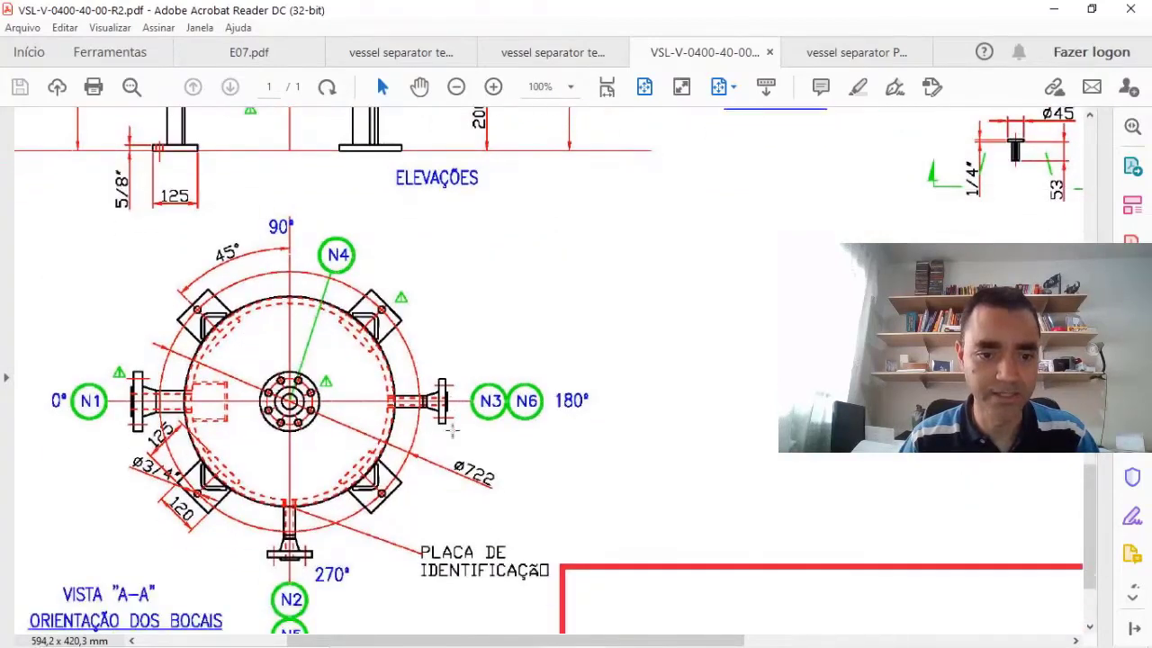
scroll("down", 3)
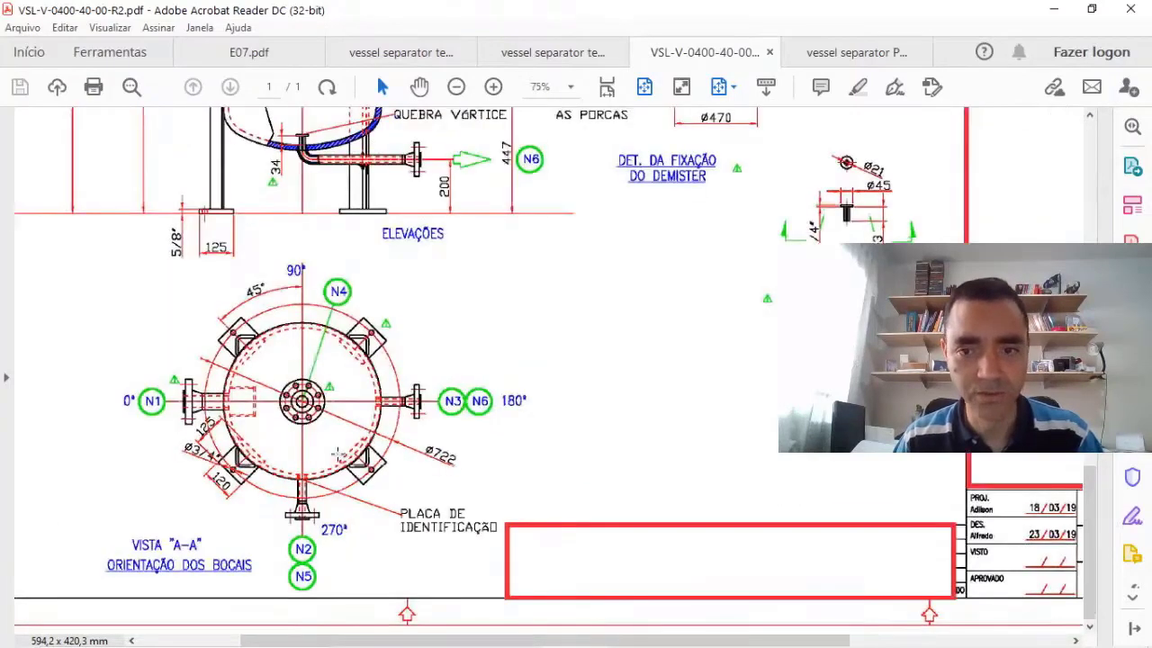
left_click(456, 86)
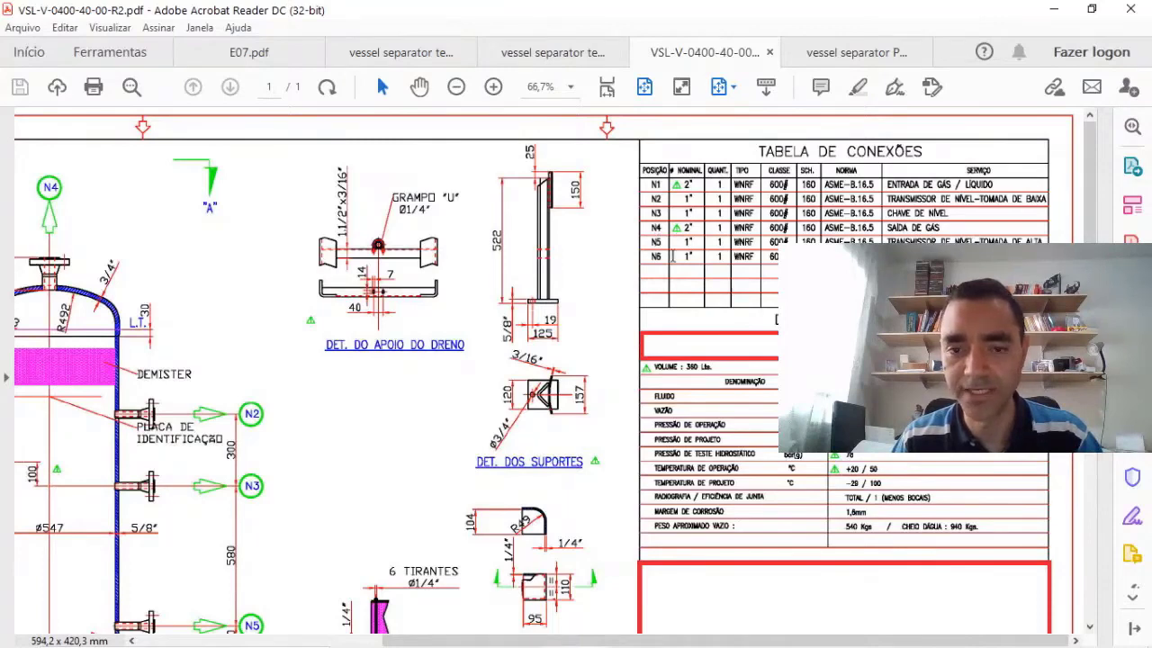
scroll("down", 3)
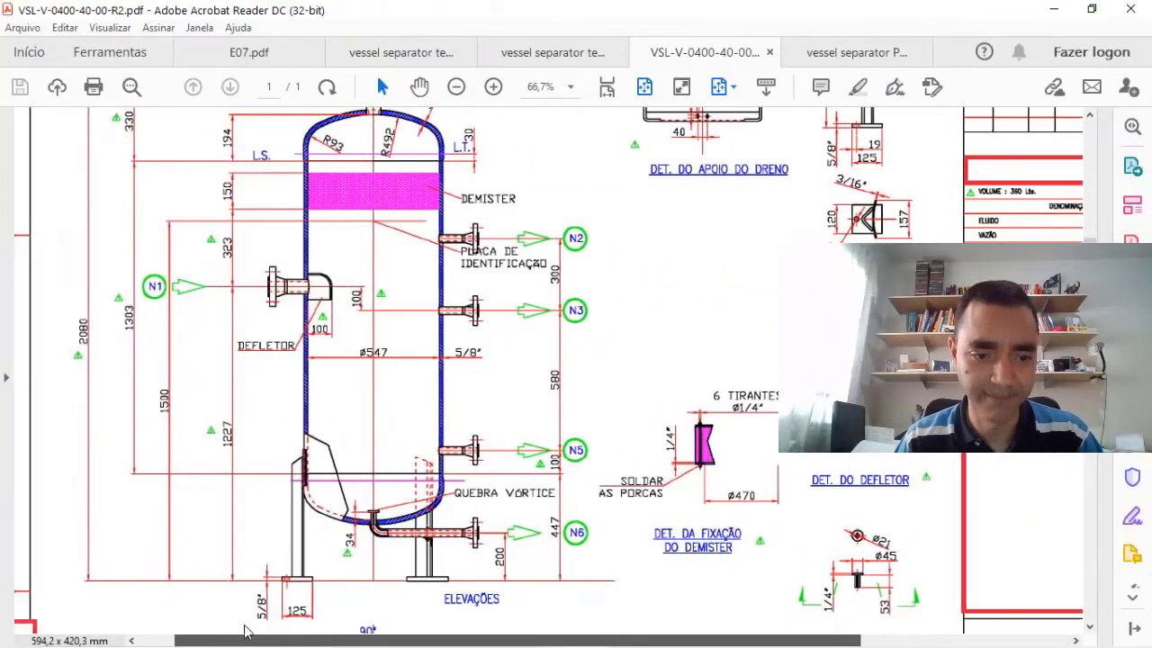
scroll("down", 3)
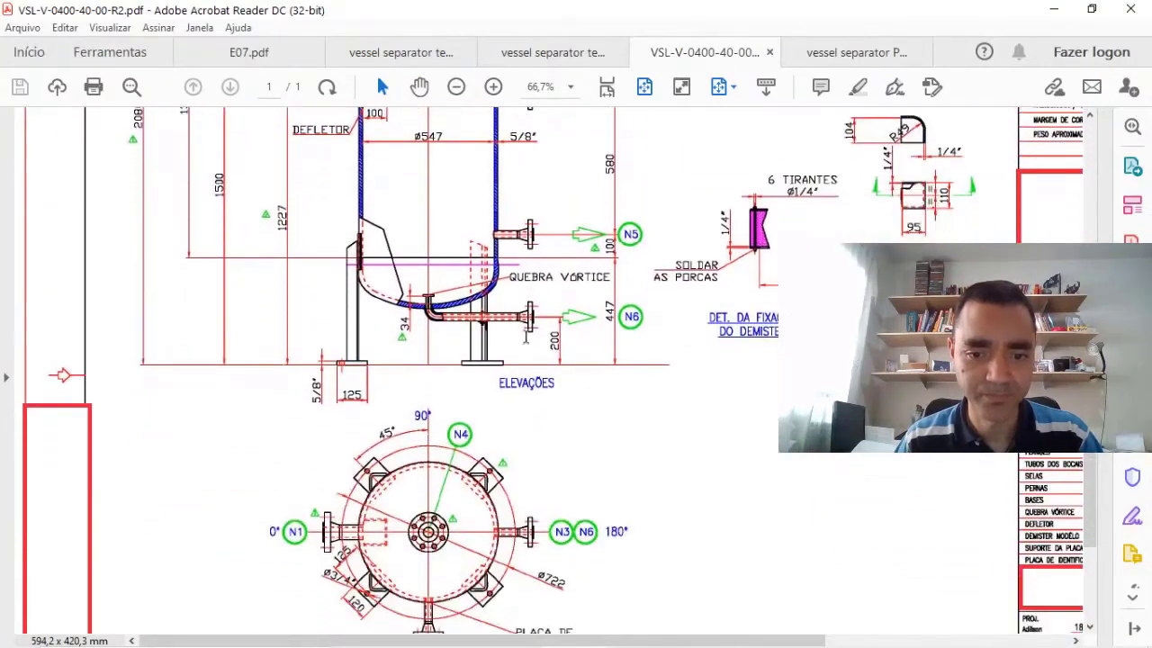
scroll("down", 3)
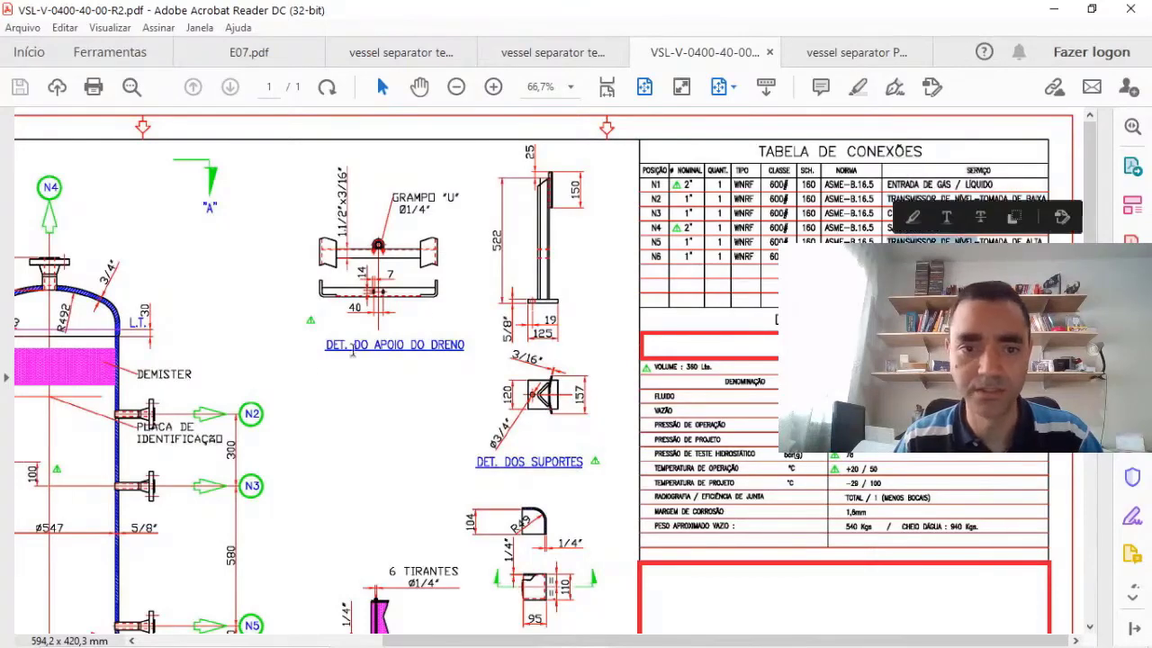
left_click(455, 86)
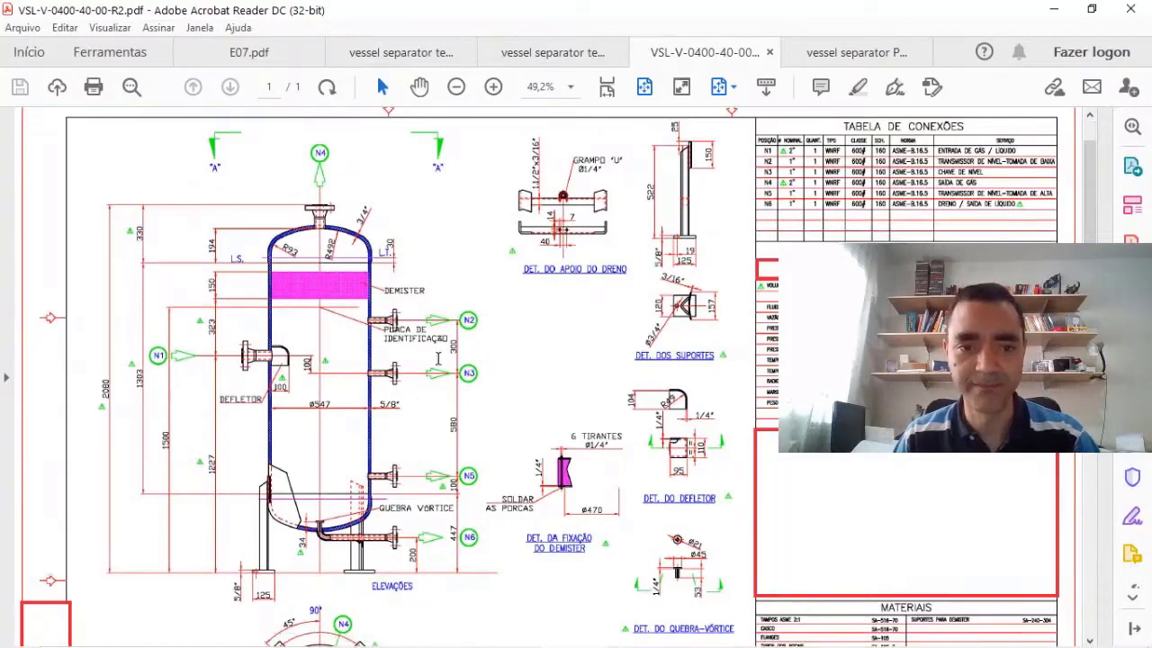
mouse_move(483, 441)
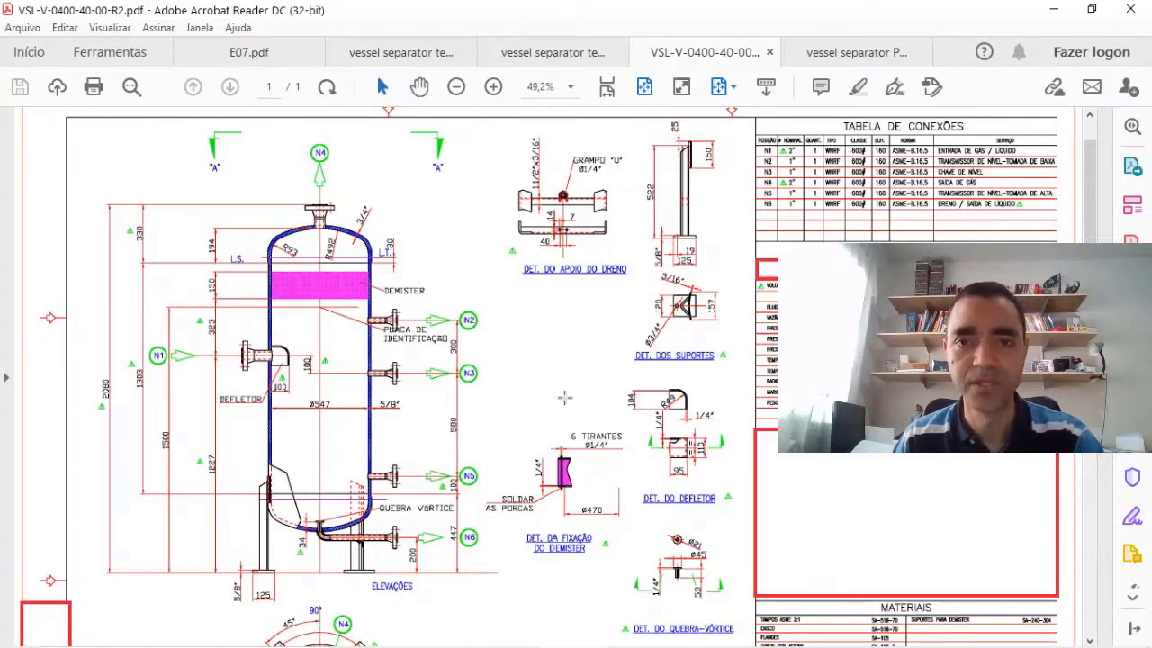
mouse_move(462, 440)
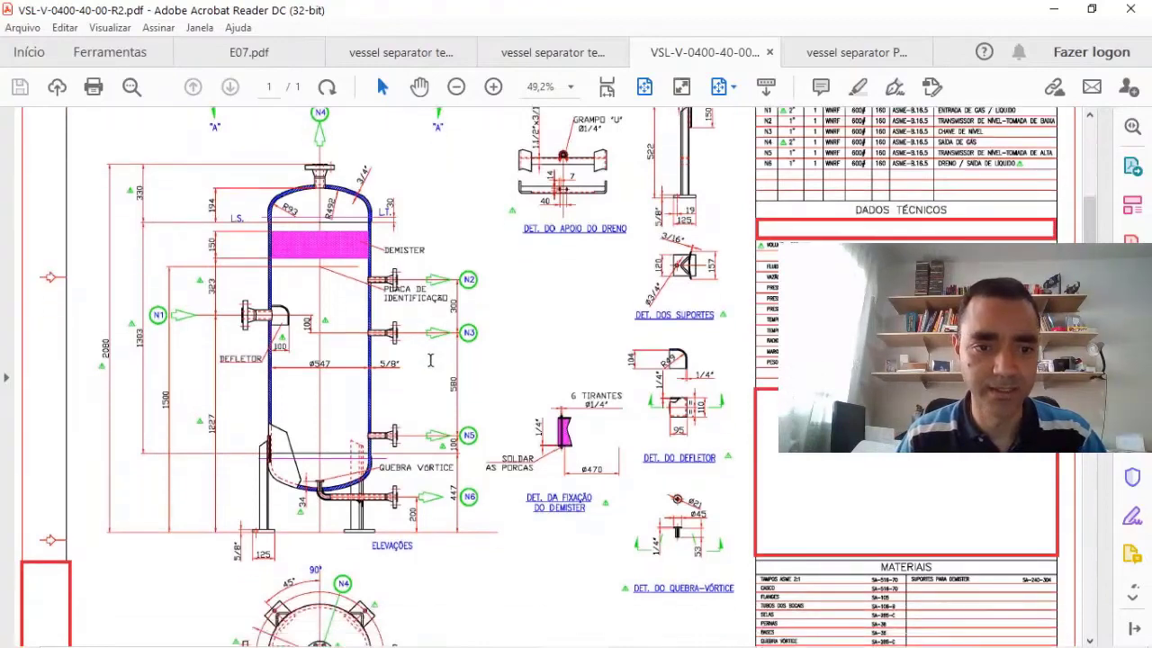
Magnify the Tabela de Conexões to 100% so nozzle sizes, classes and services are readable.
scroll("down", 3)
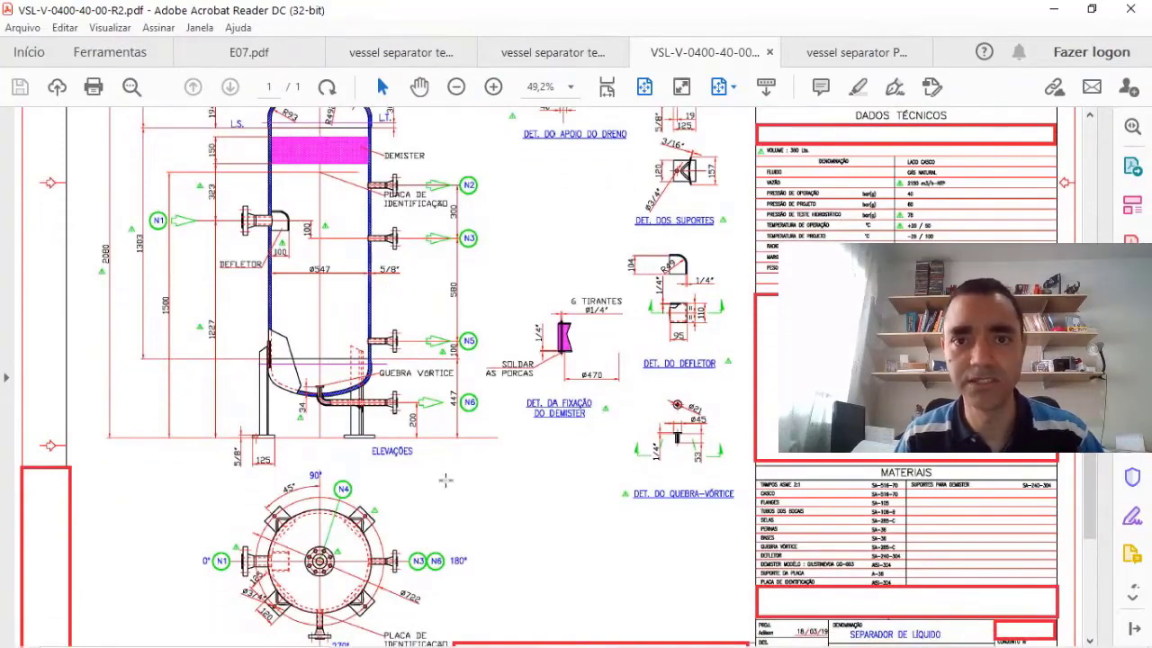
scroll("down", 3)
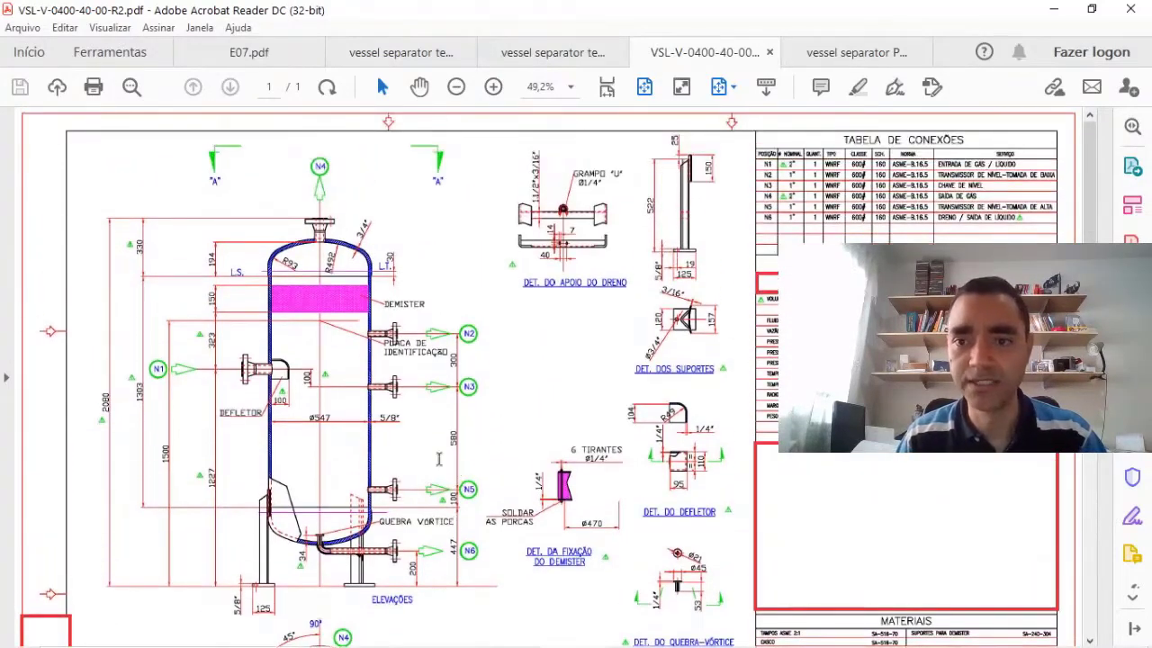
left_click(494, 86)
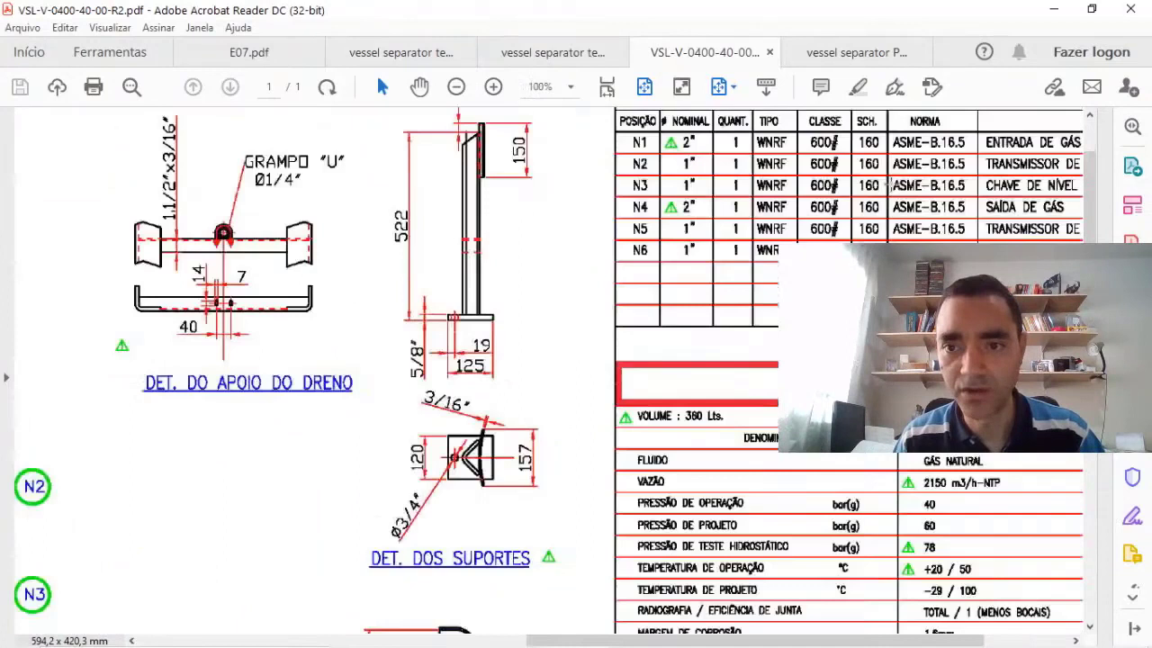
scroll("down", 3)
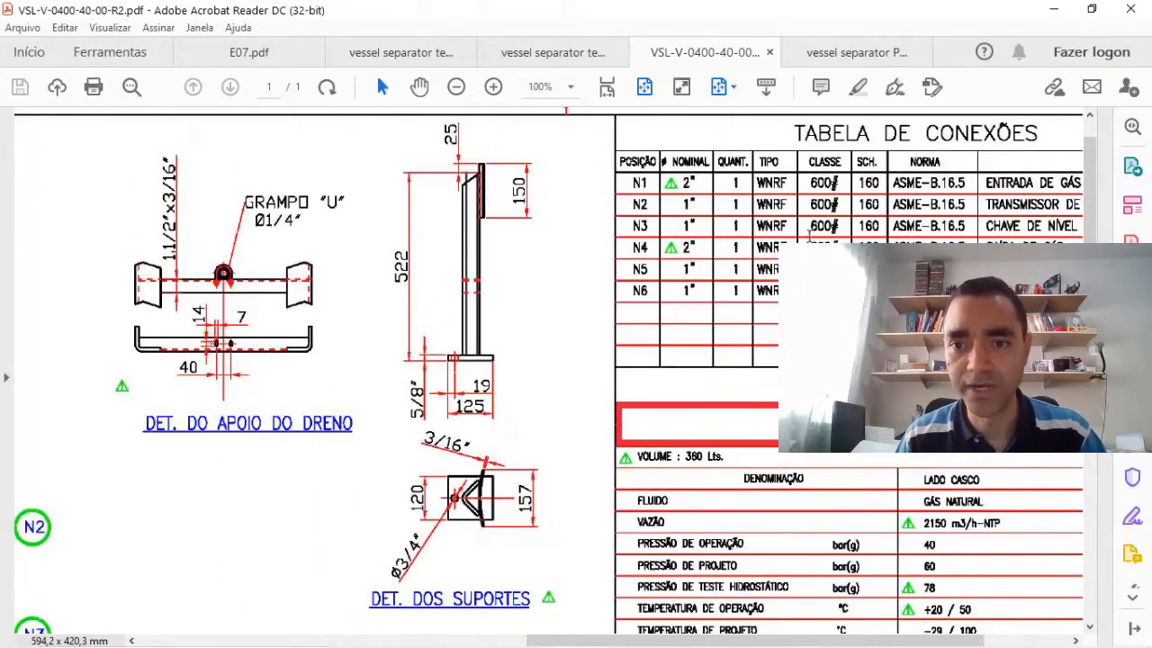